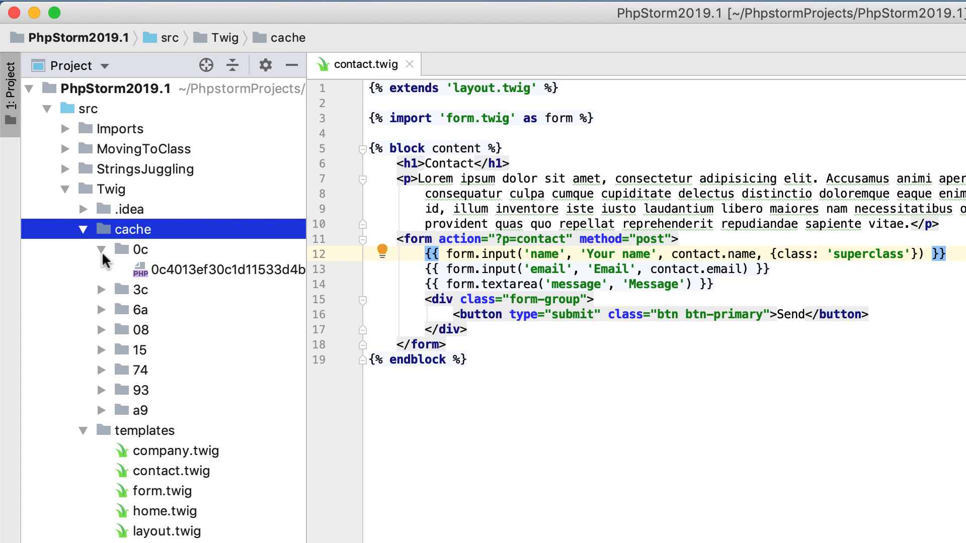
Step: View the compiled PHP cache file for contact.twig, then return to the template
double_click(229, 269)
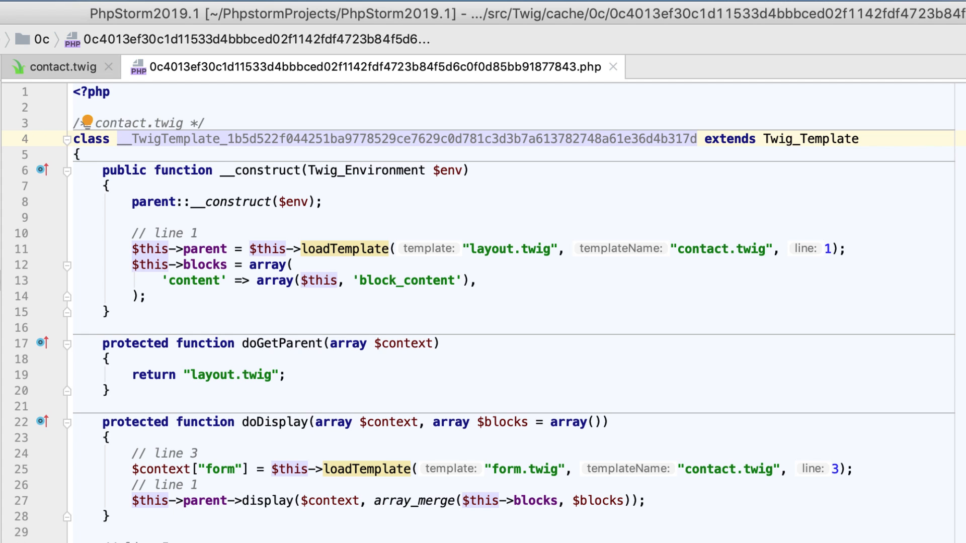
click(614, 66)
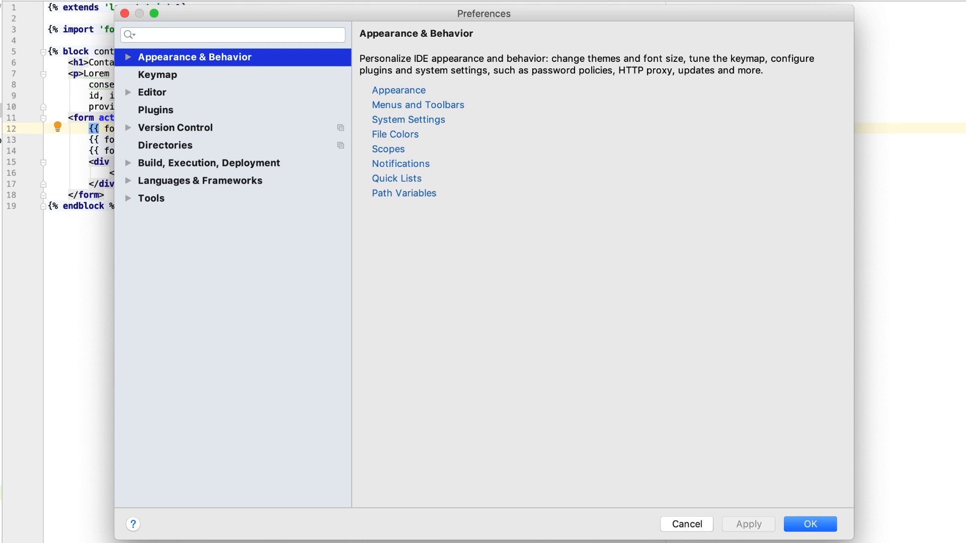
Step: Set the Twig Debug cache path to /Users/jetbrains/PhpstormProjects/PhpStorm2019.1/src/Twig/cache and apply it
click(164, 215)
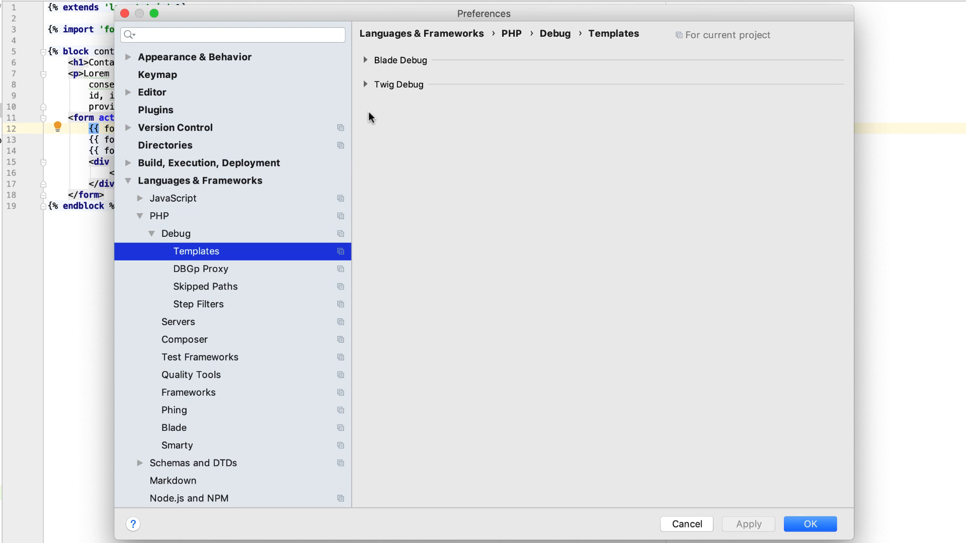
click(365, 60)
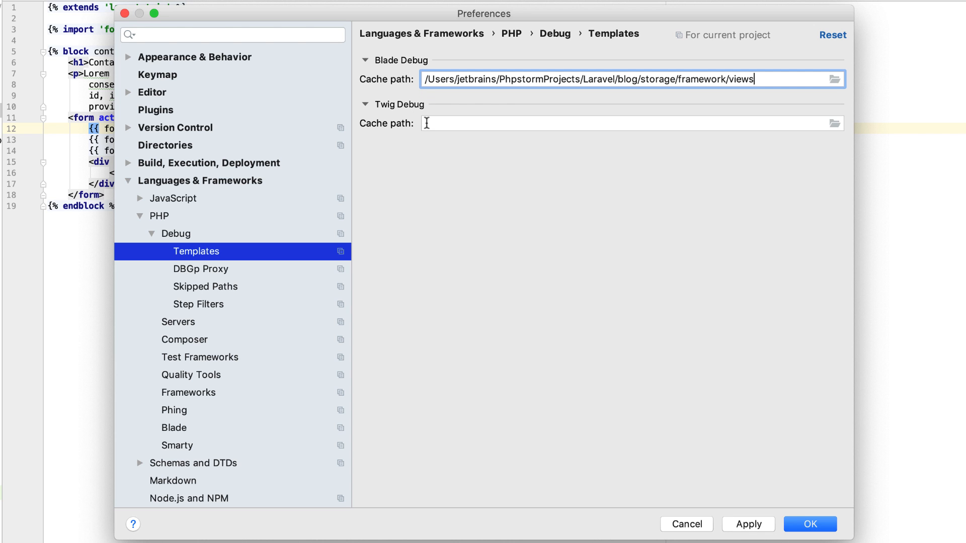
text(/Users/jetbrains/PhpstormProjects/PhpStorm2019.1/src/Twig/cache)
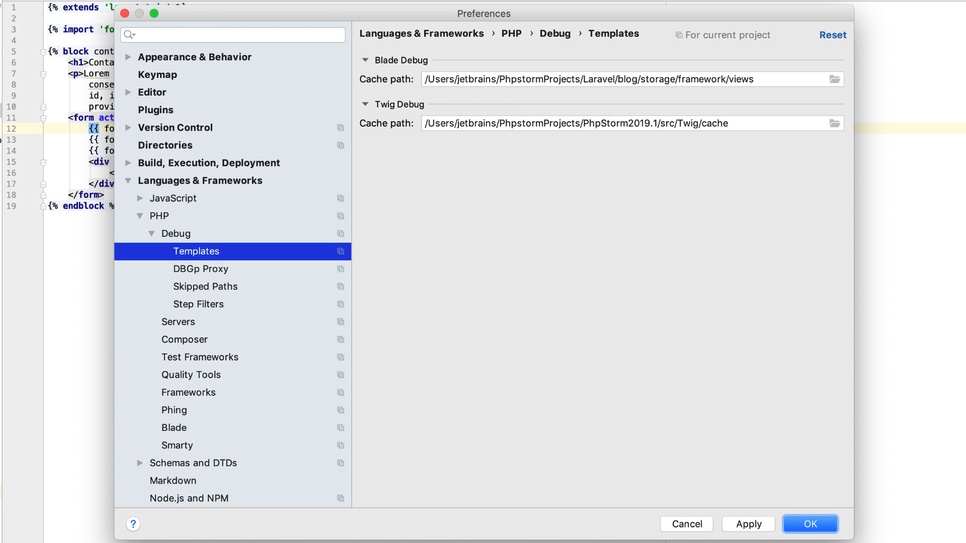
click(809, 524)
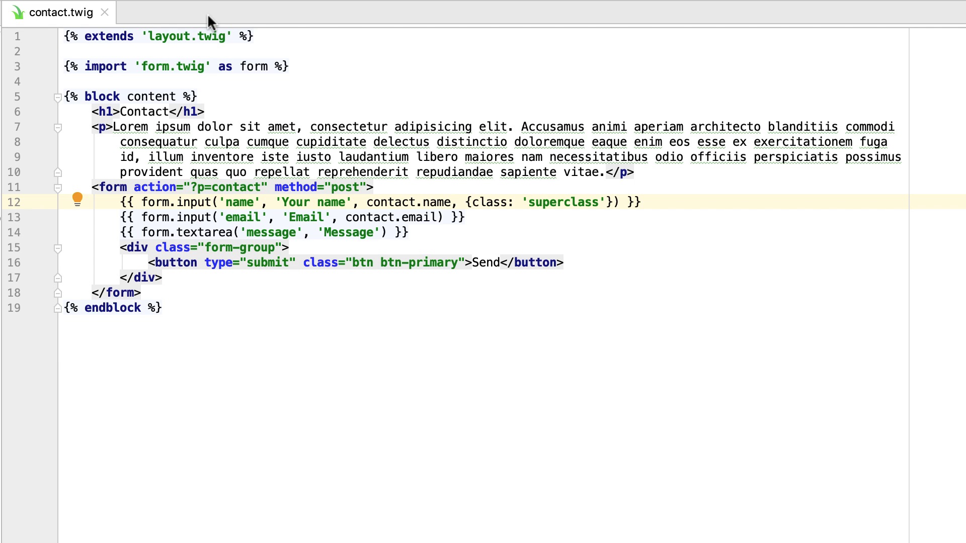
mouse_move(40, 204)
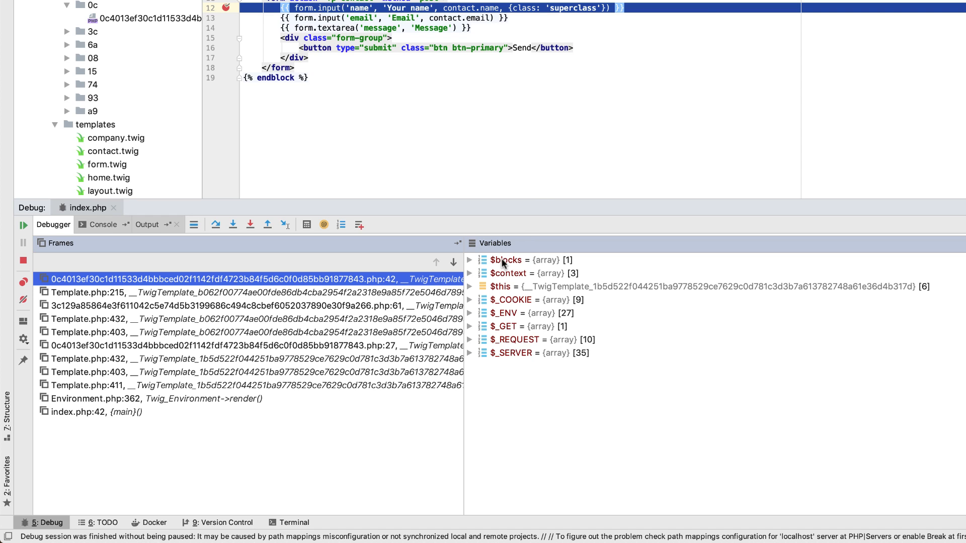
Step: Expand $context and its contact array in the Variables pane to see the template's fields
click(471, 272)
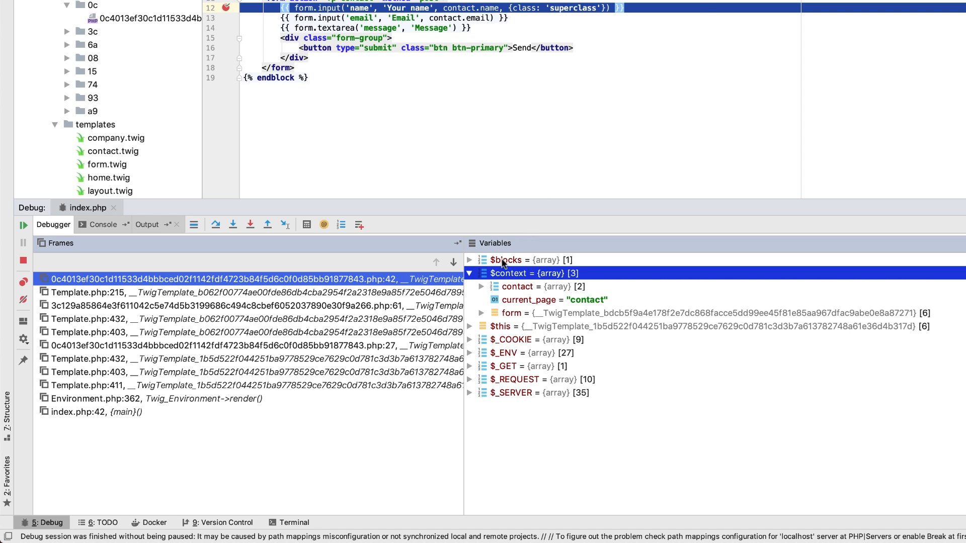
click(517, 286)
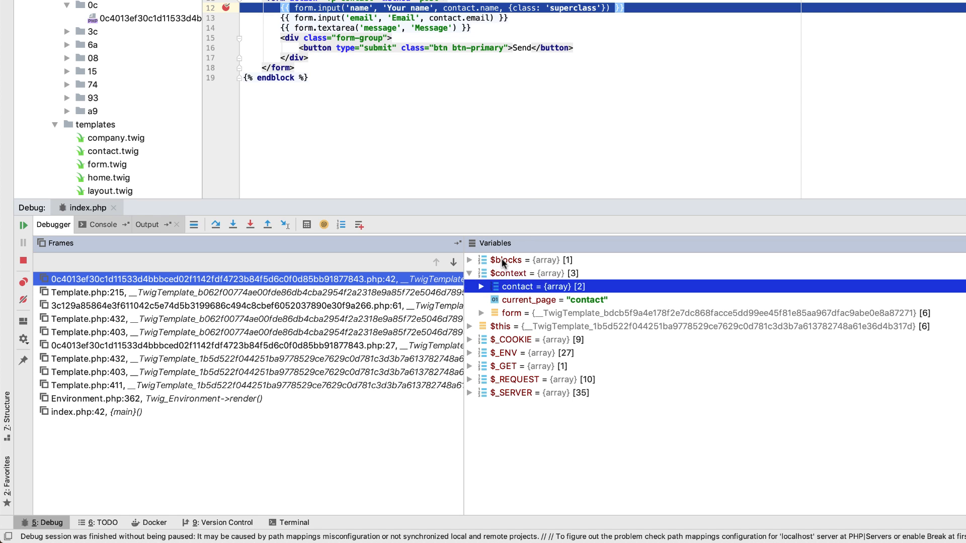
click(472, 313)
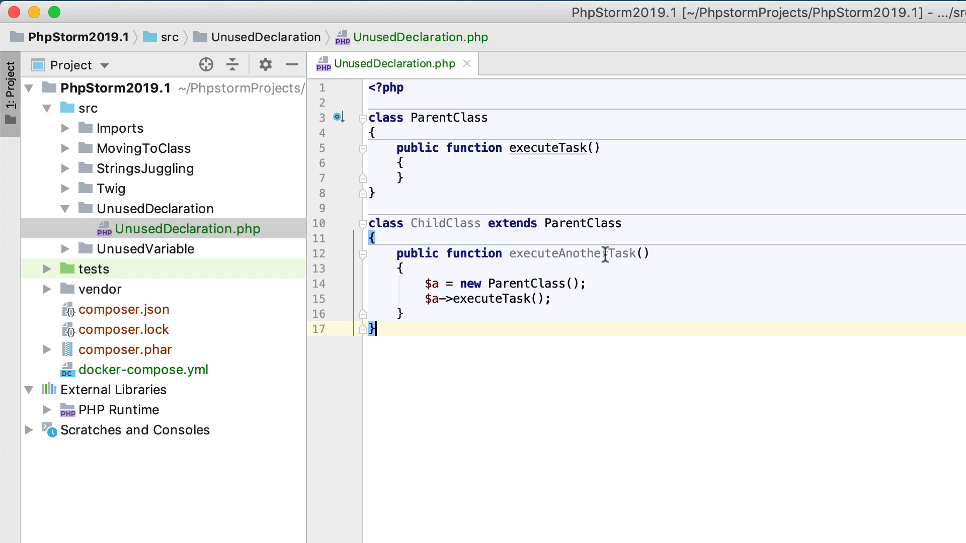
mouse_move(662, 383)
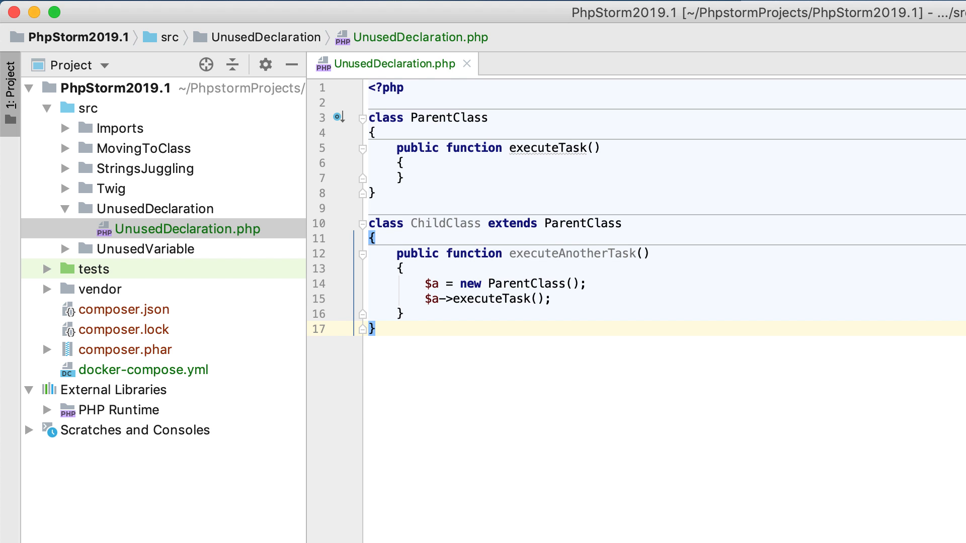
Step: Run the Unused declaration inspection by name across the project
click(258, 8)
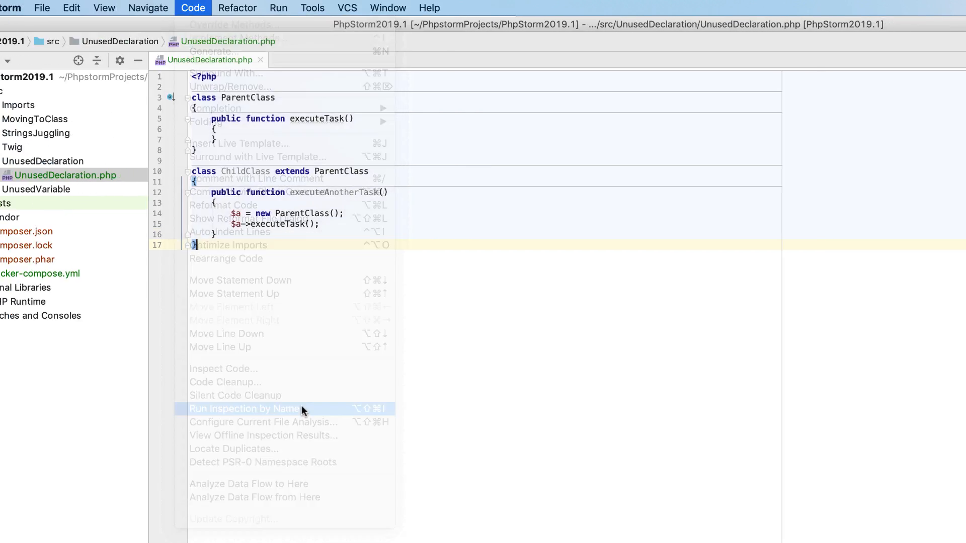
click(245, 409)
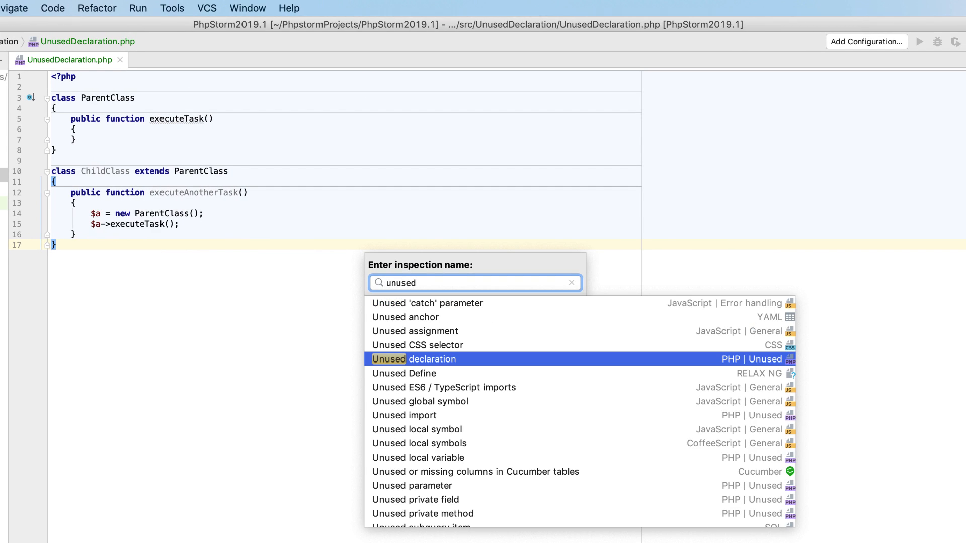
click(414, 359)
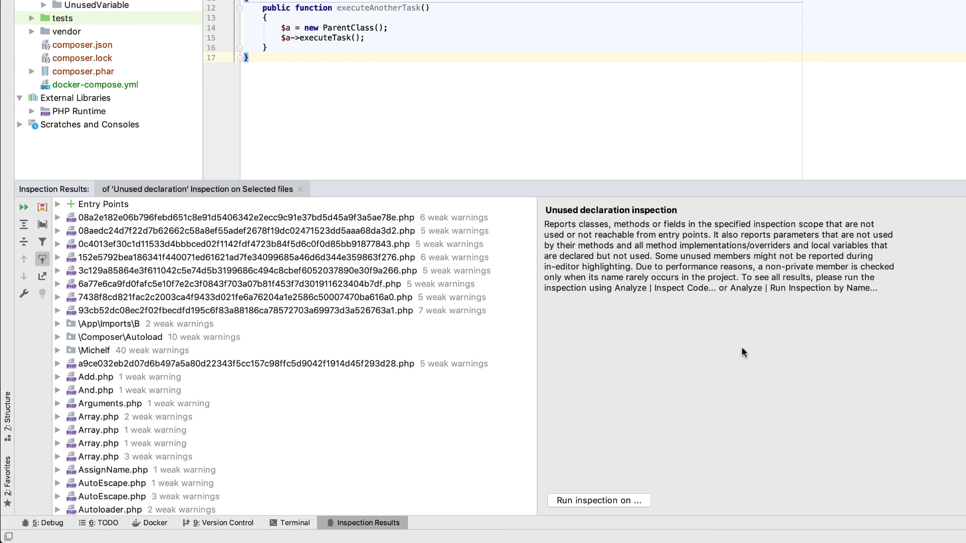
mouse_move(145, 329)
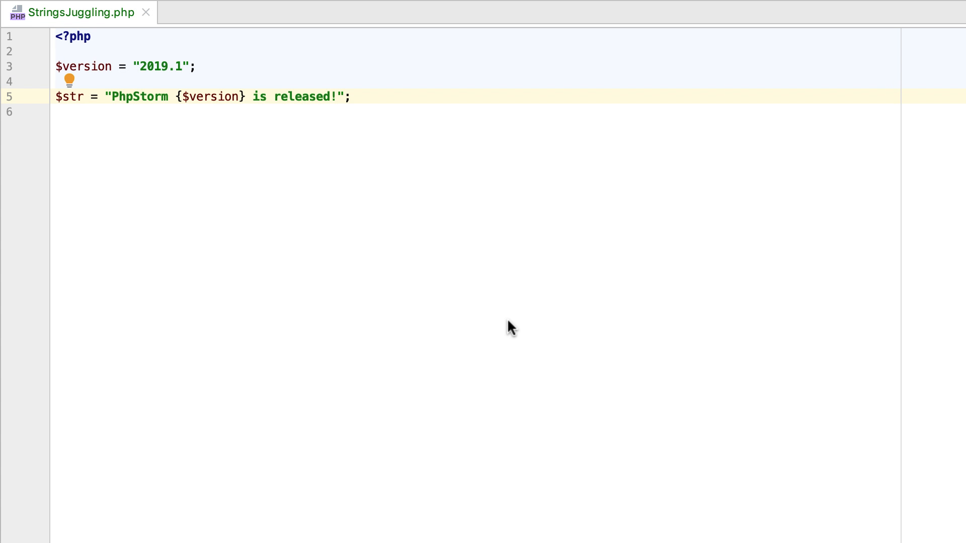
Step: Convert the interpolated release message string into a sprintf call taking $version
click(274, 96)
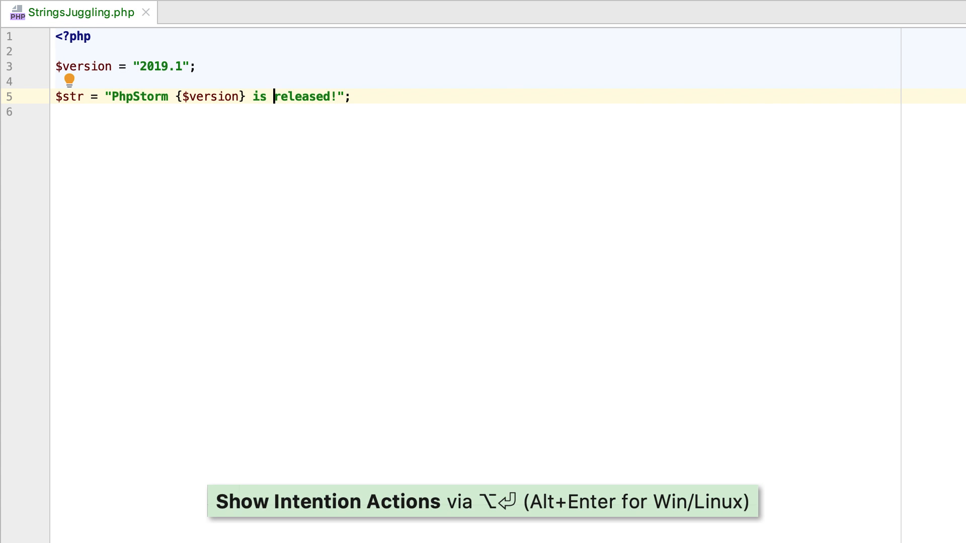
key(Alt+Enter)
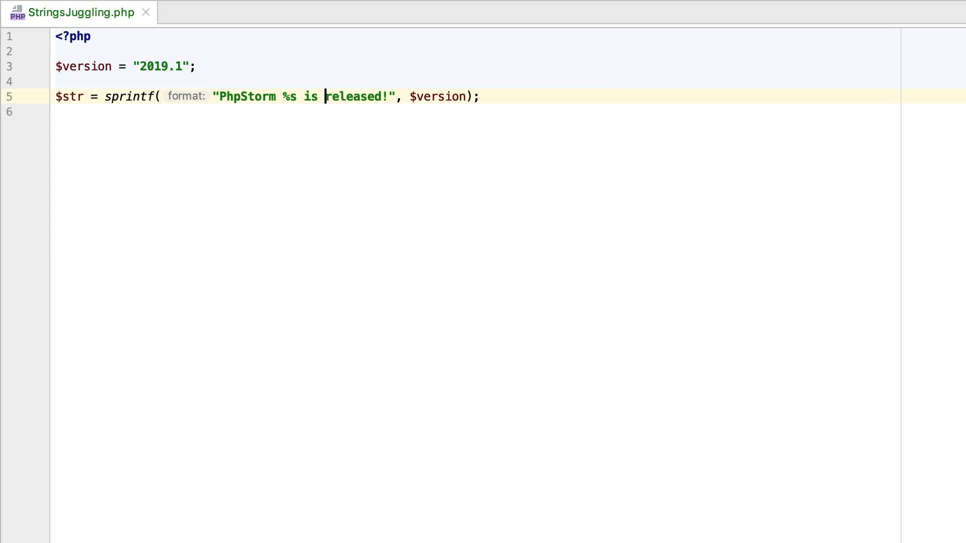
key(alt+enter)
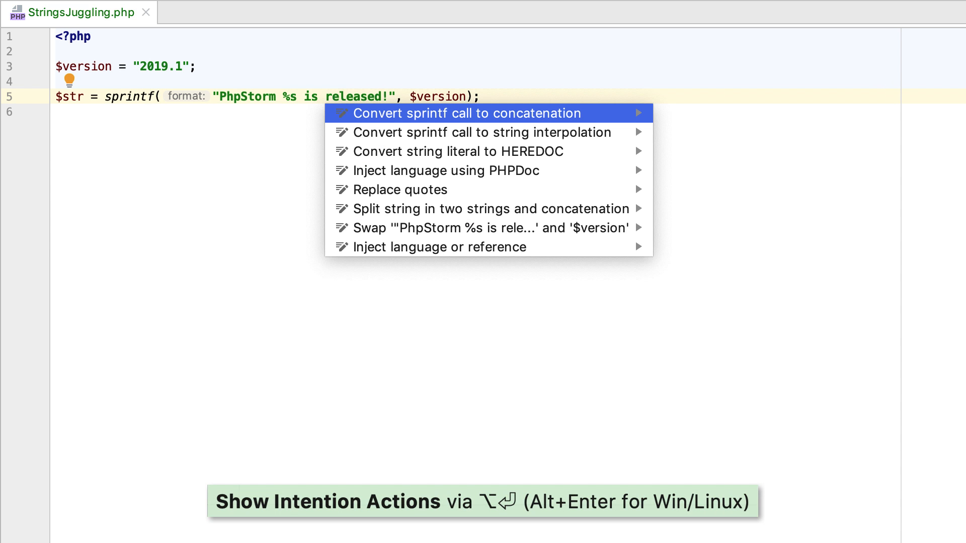
click(462, 114)
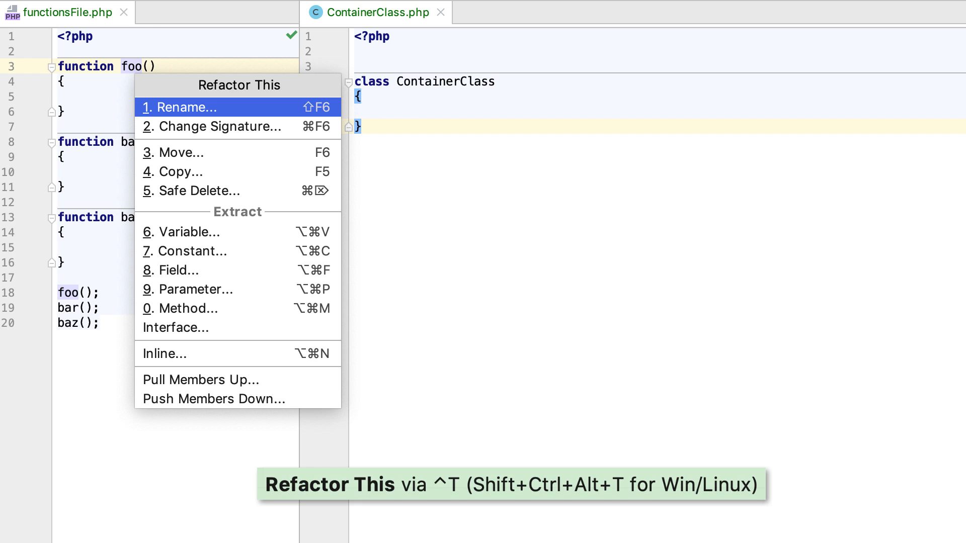
Step: Move function foo into ContainerClass so it is called as ContainerClass::foo()
click(180, 152)
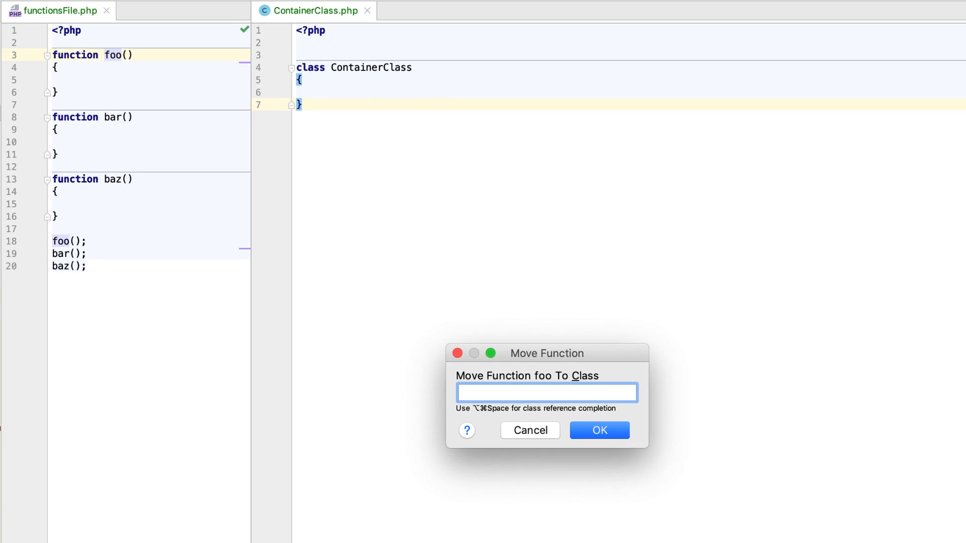
text(ContainerClass)
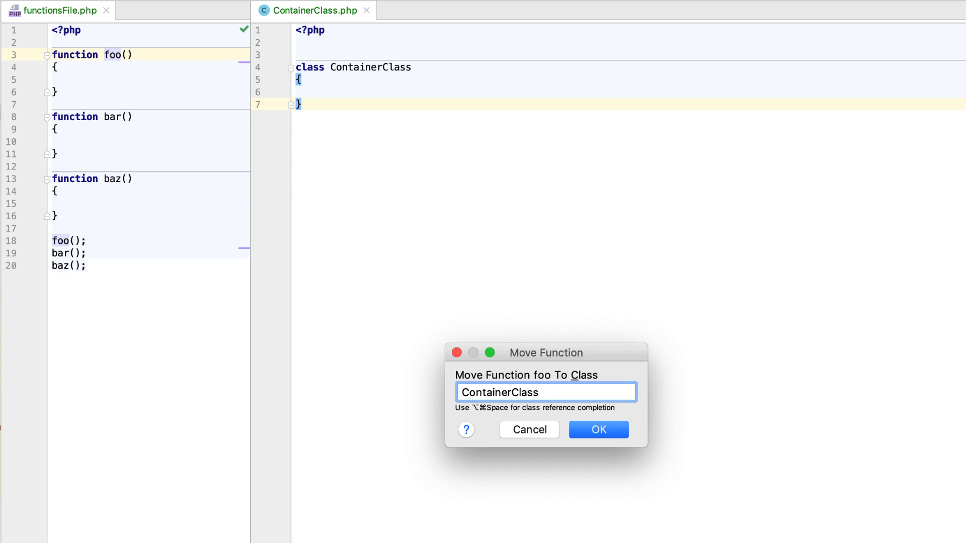
click(597, 429)
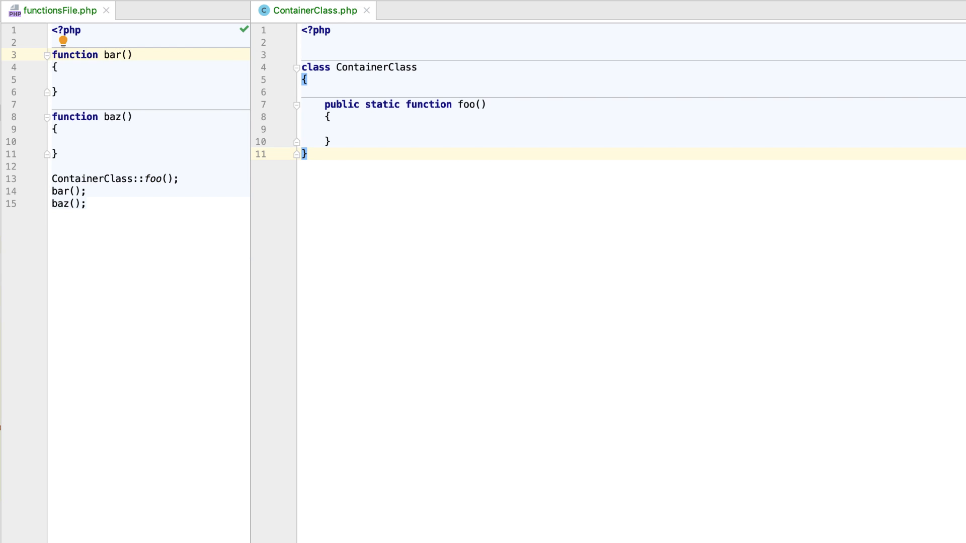
click(53, 55)
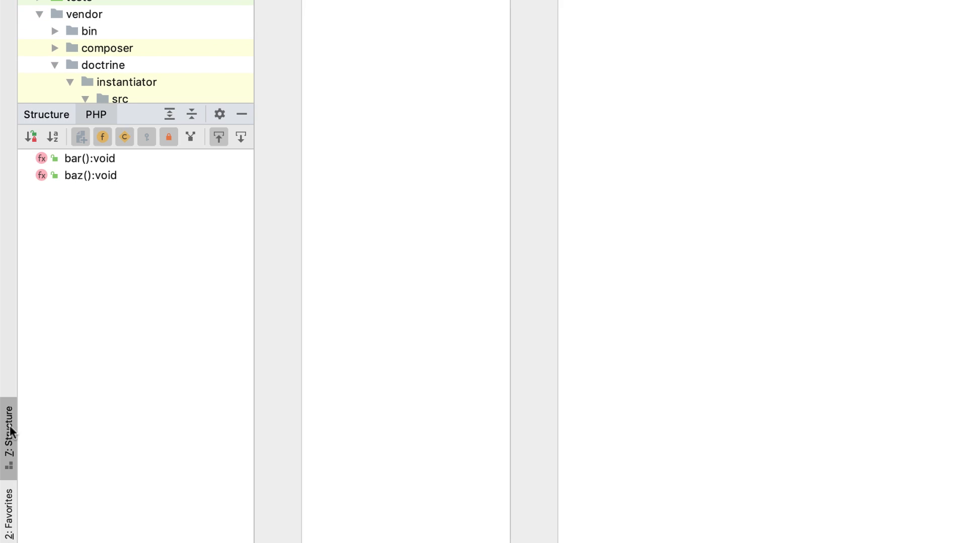
Step: Move bar and baz into ContainerClass, then add a qux method and make it static
right_click(90, 158)
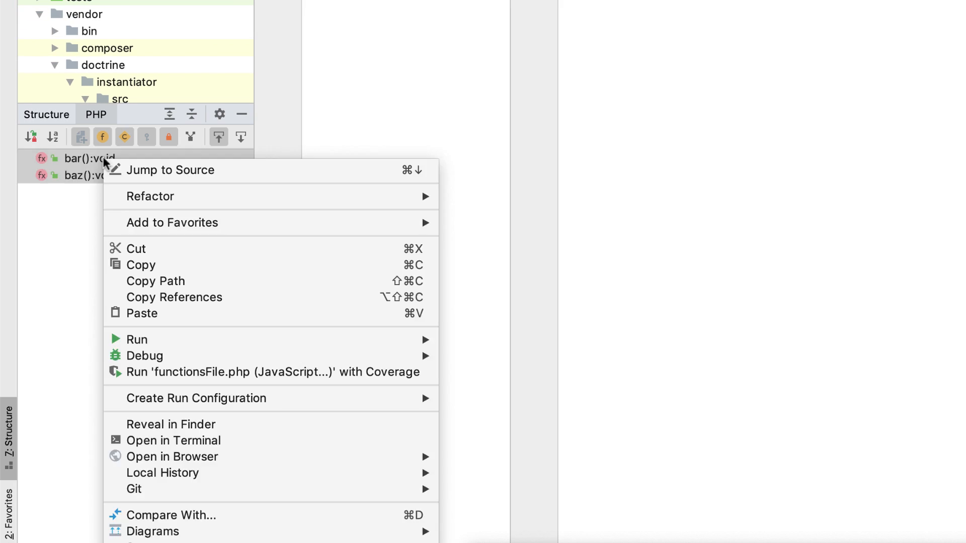
text(CC)
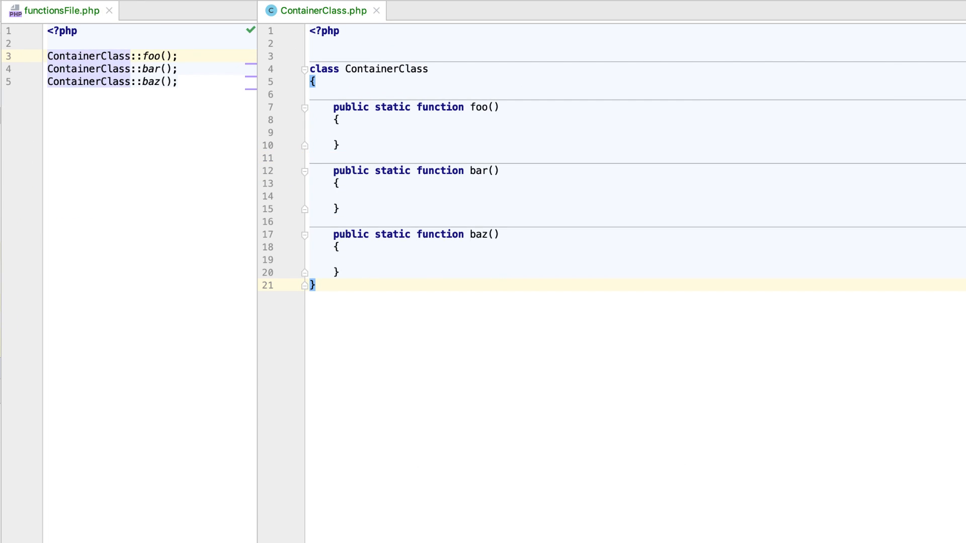
text(public function qux()
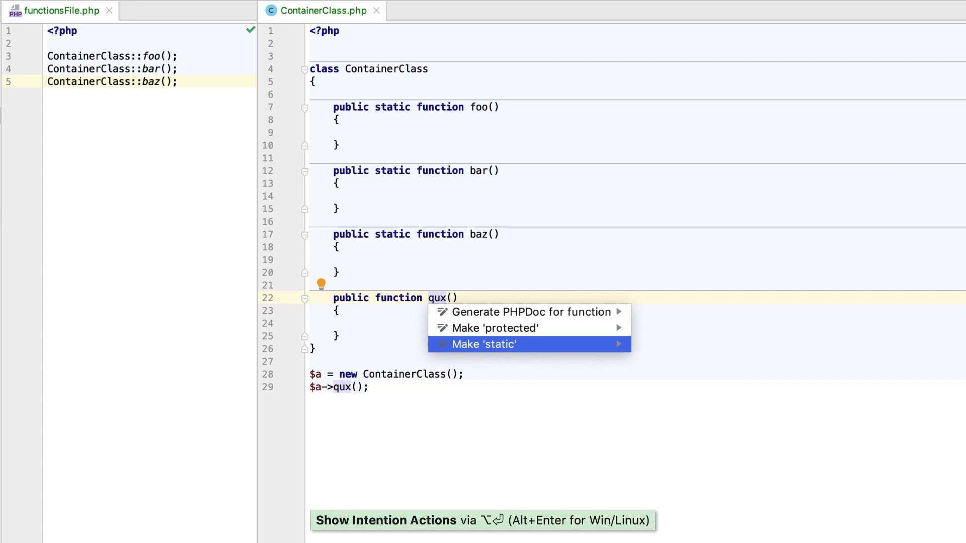
click(482, 344)
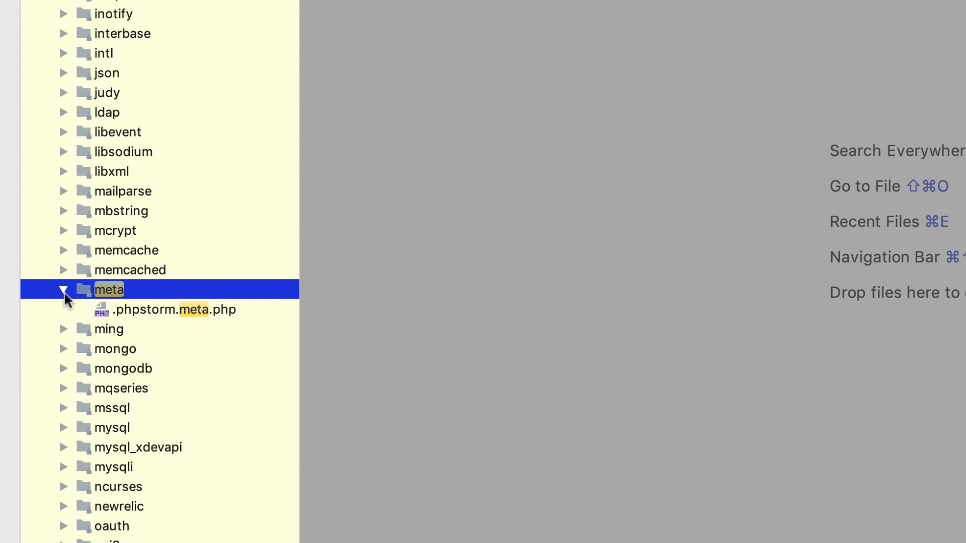
Step: View the .phpstorm.meta.php stub and complete fopen's mode argument with 'w'
double_click(174, 309)
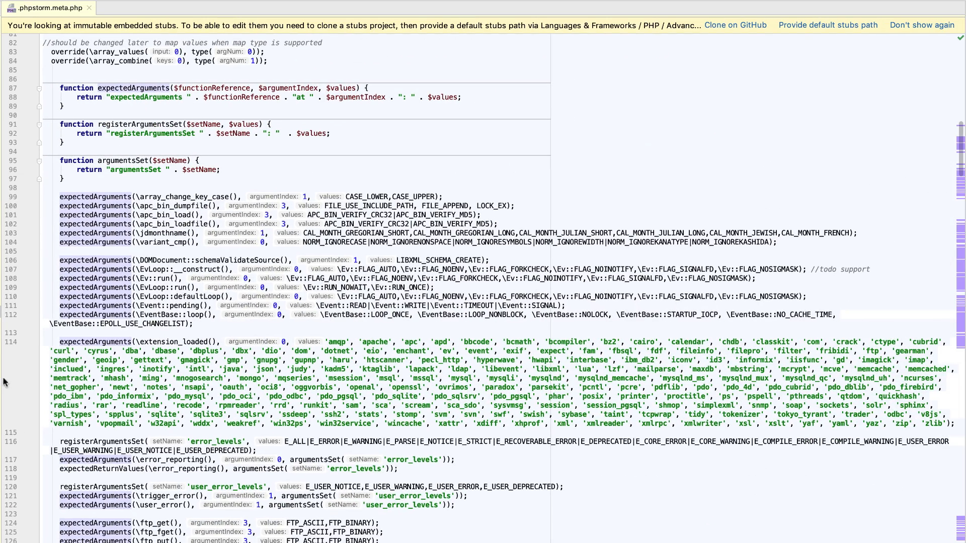
mouse_move(50, 402)
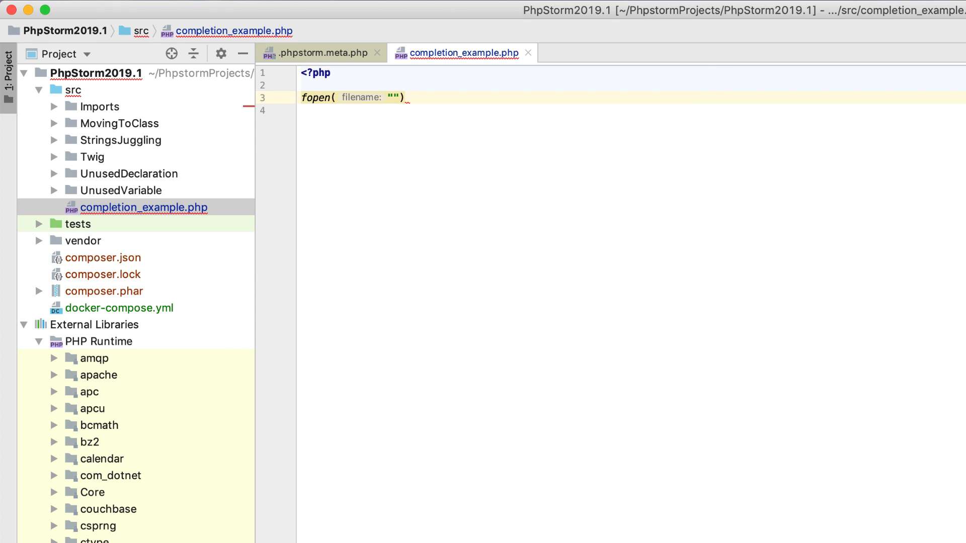
text('w')
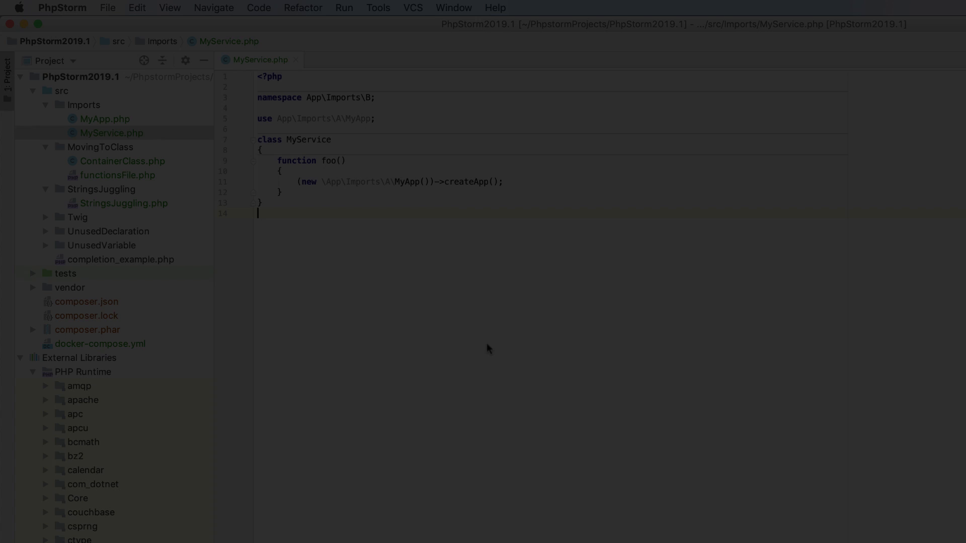
Step: Run Code Cleanup on MyService.php so \App\Imports\A\MyApp becomes plain MyApp
click(258, 7)
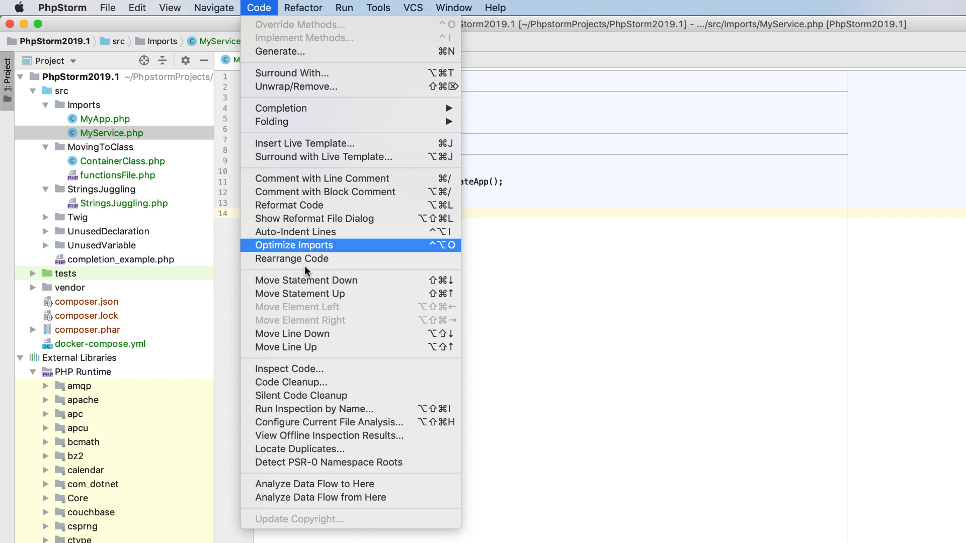
click(291, 382)
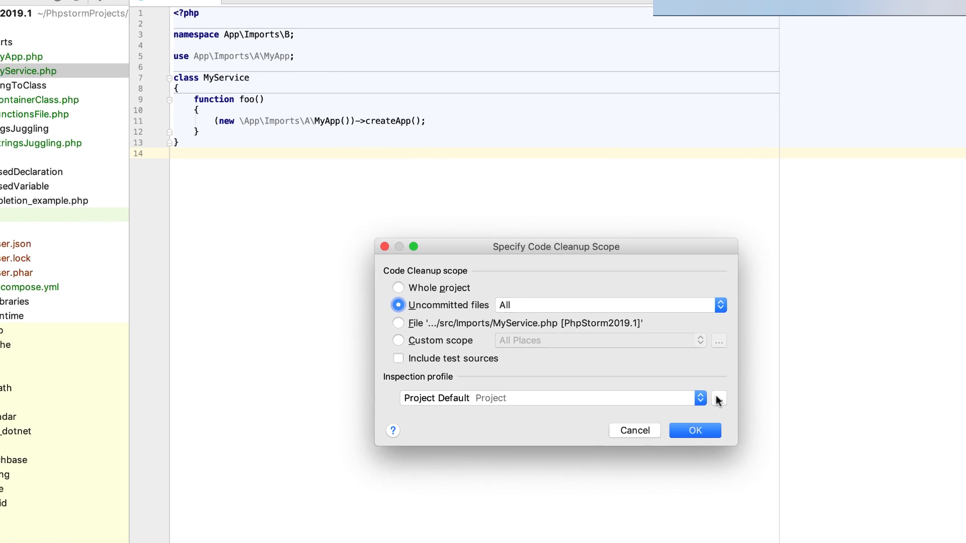
click(718, 398)
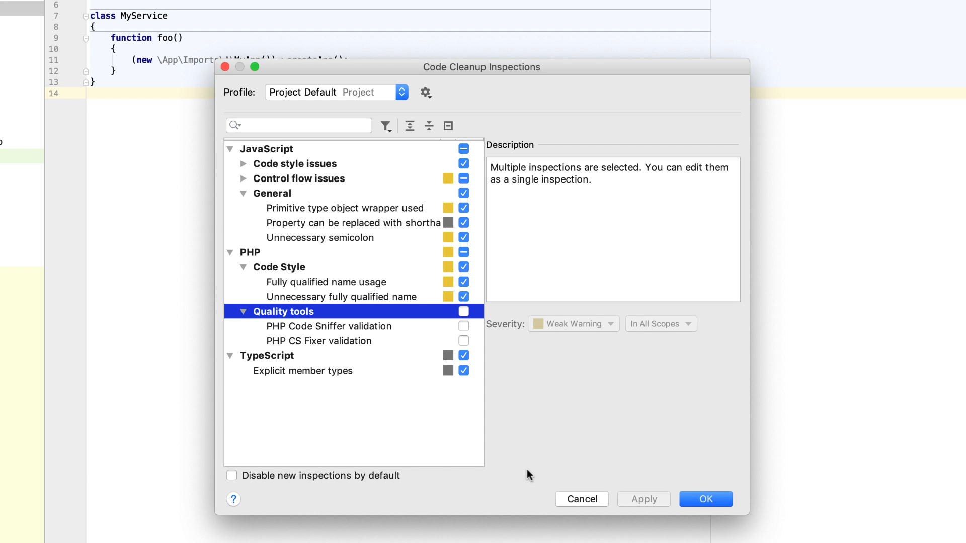
click(704, 499)
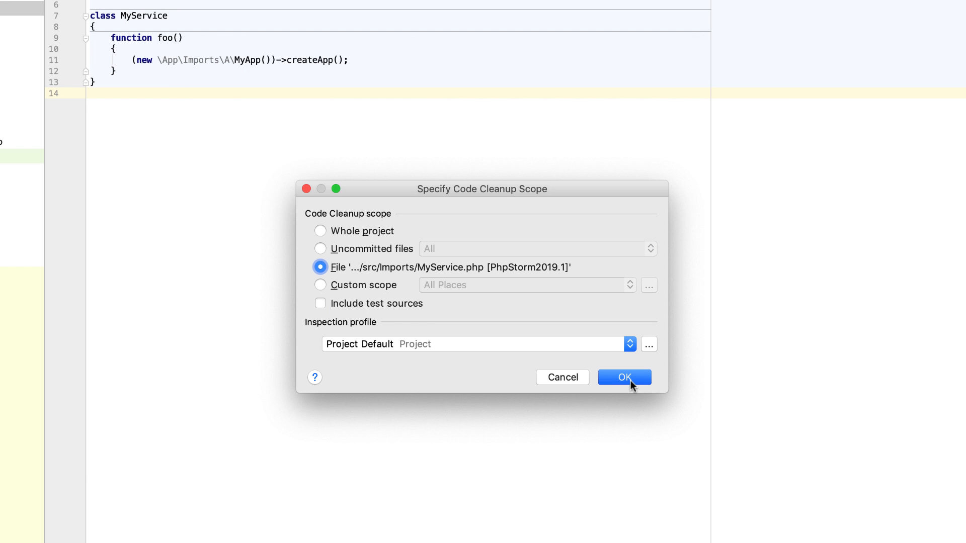
click(623, 377)
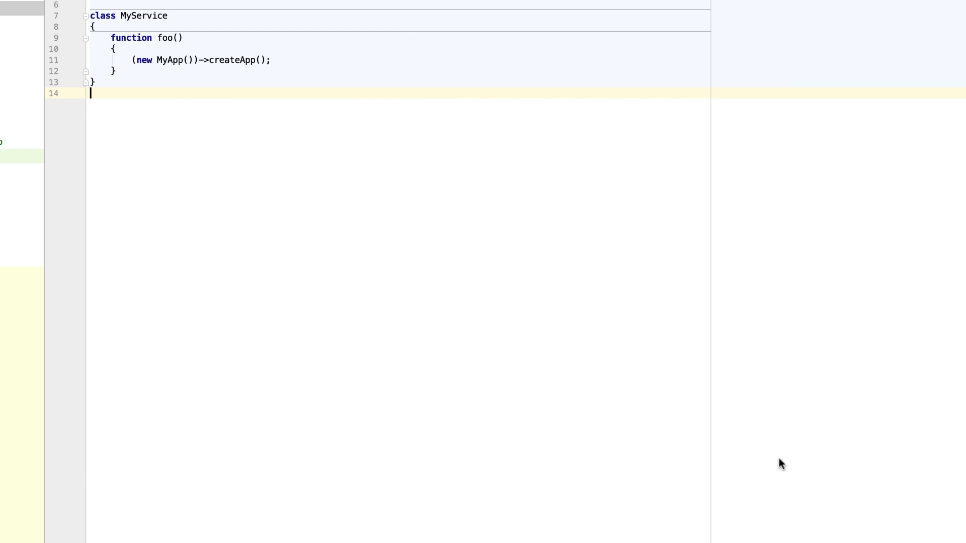
Step: Start a commit with the Cleanup option ticked to run cleanup before committing
key(ctrl+k)
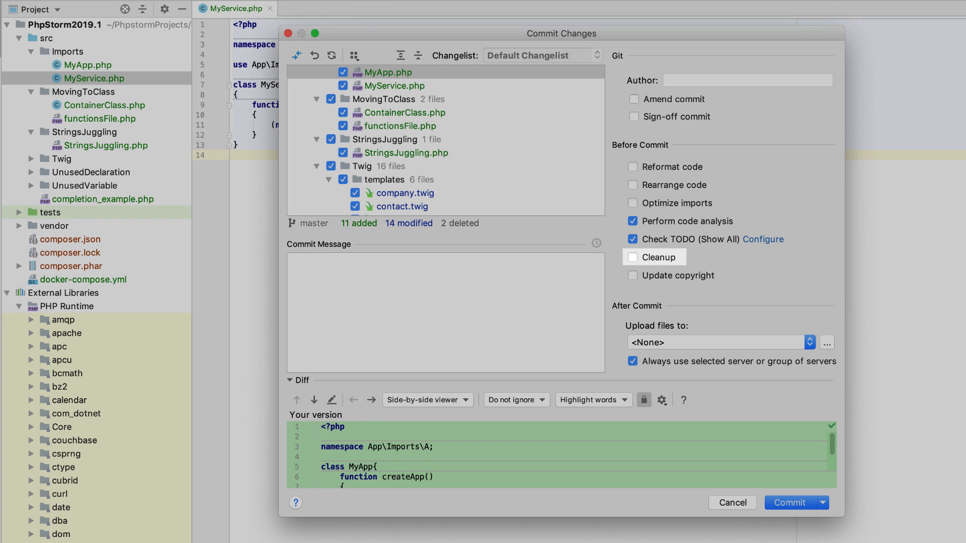
click(731, 503)
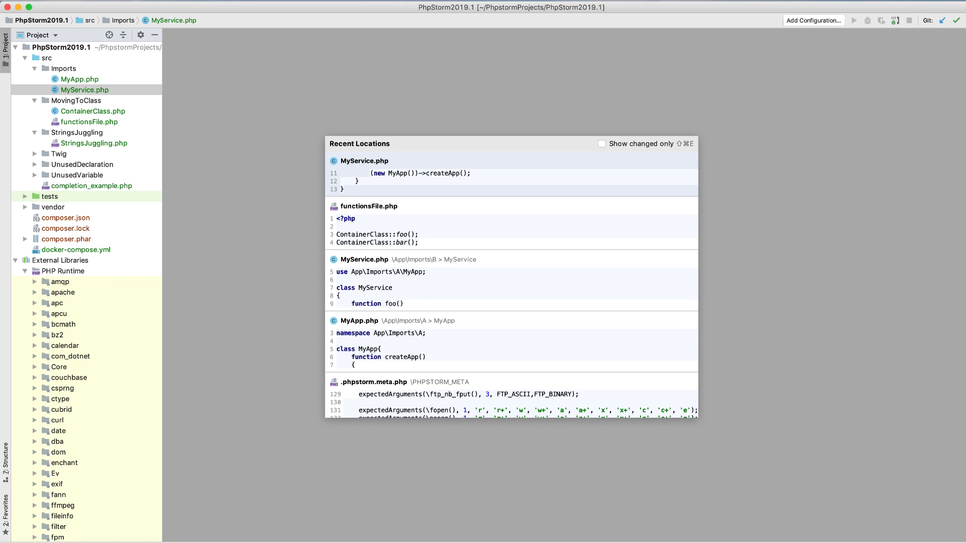
Step: Show only changed Recent Locations and filter them by 'app'
click(602, 144)
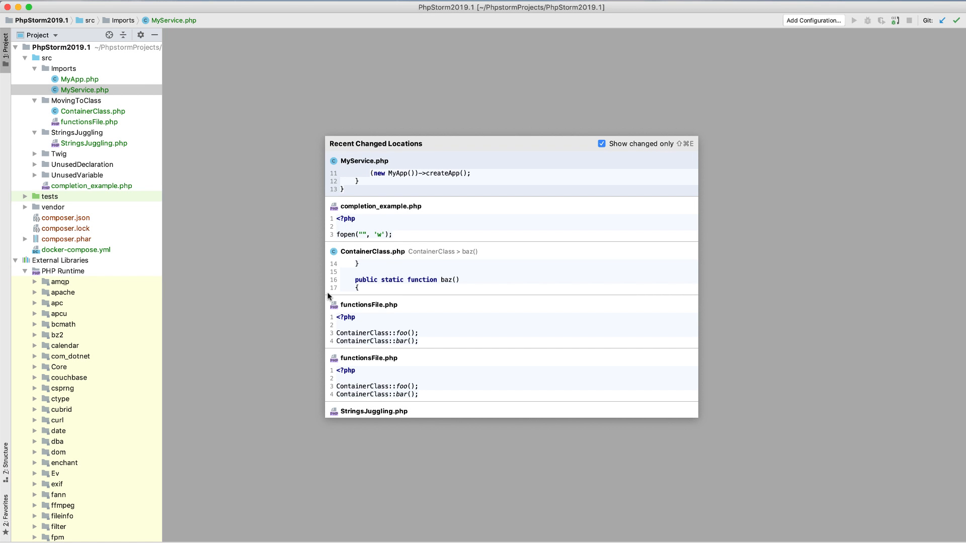
text(app)
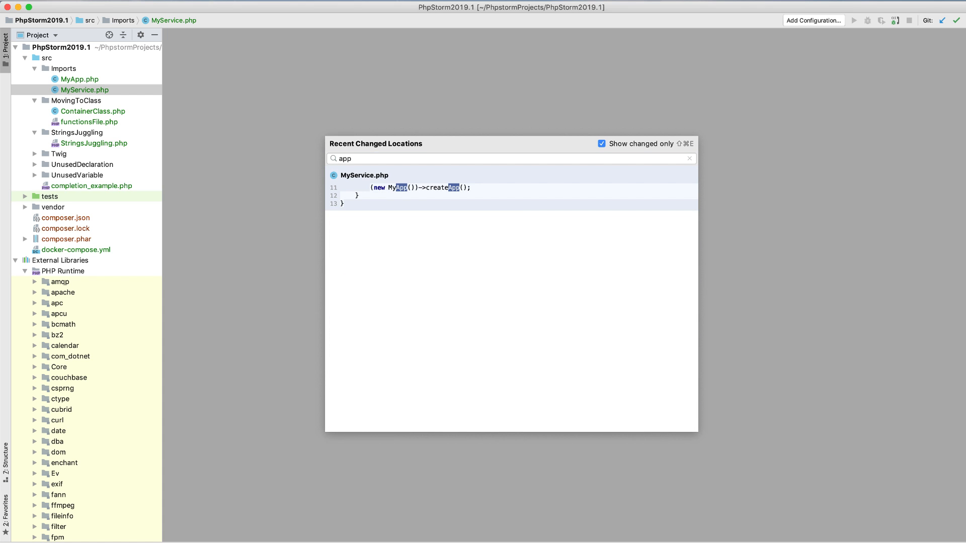